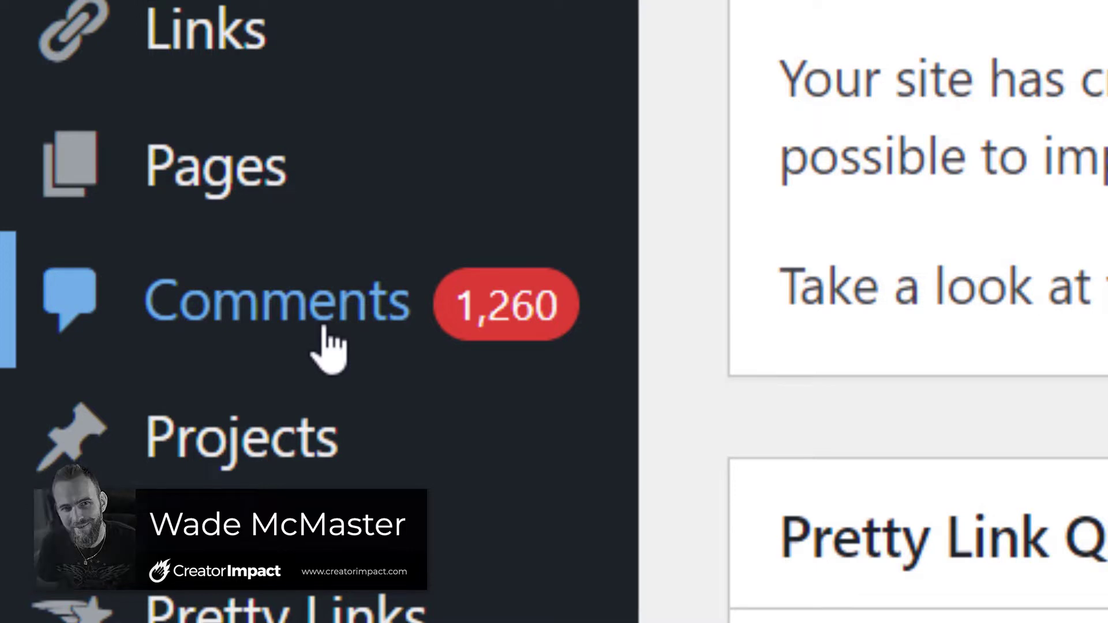
Review the Comments list showing 2,186 comments with 1,260 pending, mostly spam
left_click(276, 304)
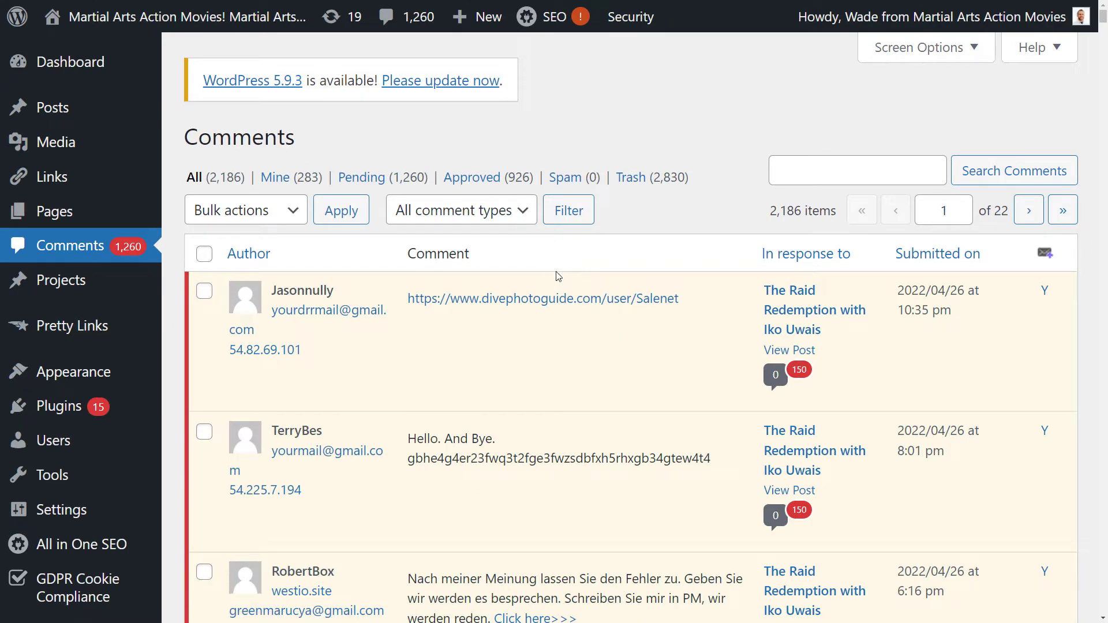
scroll("down", 3)
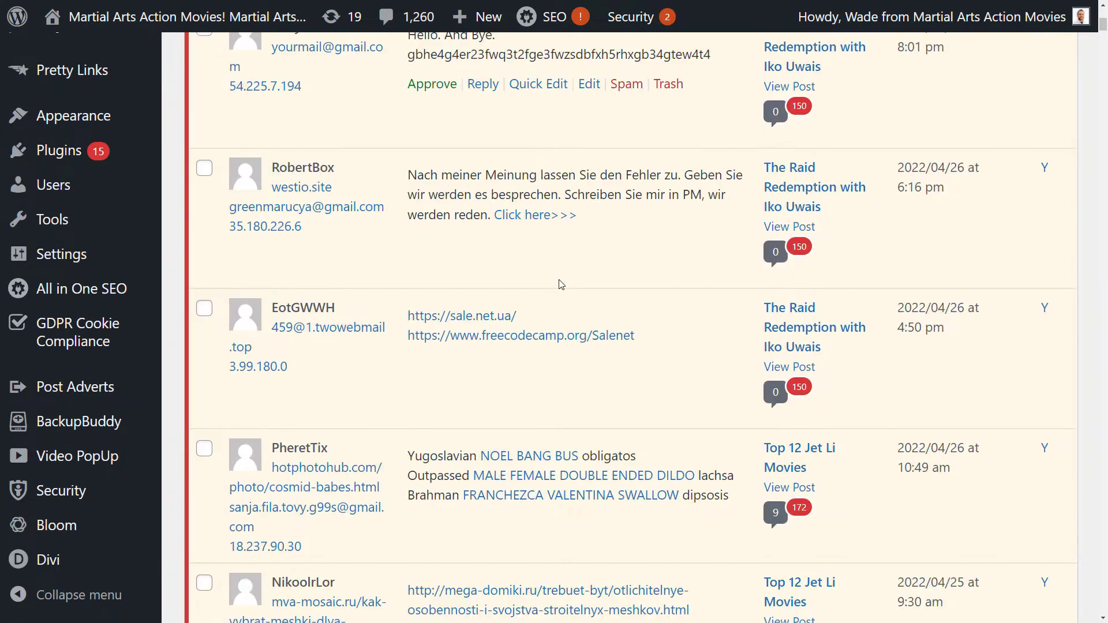
scroll("down", 3)
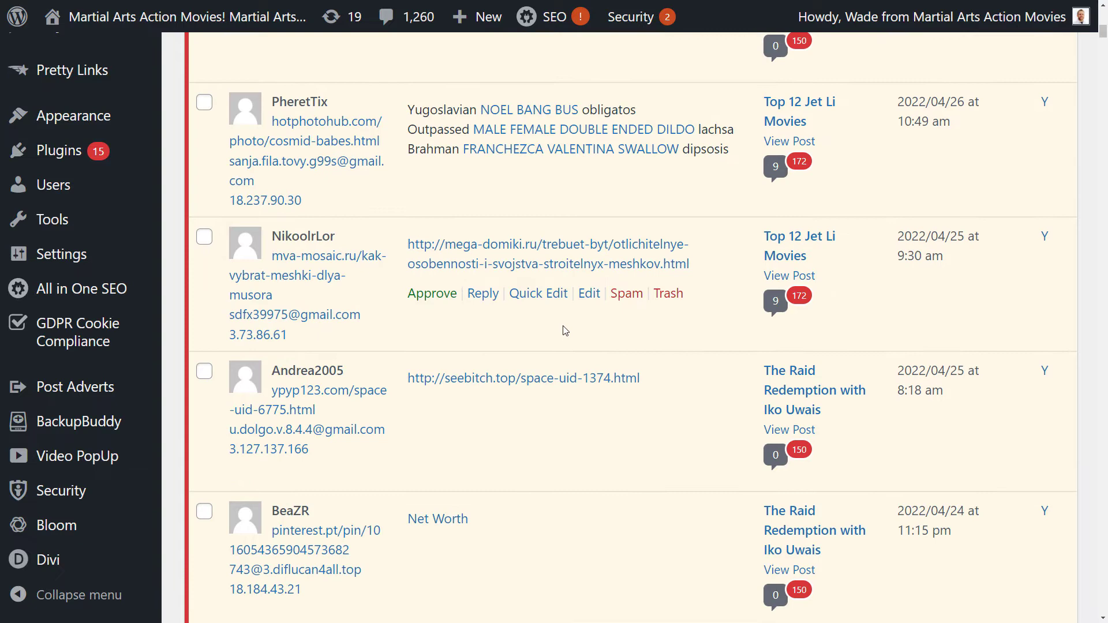
scroll("down", 3)
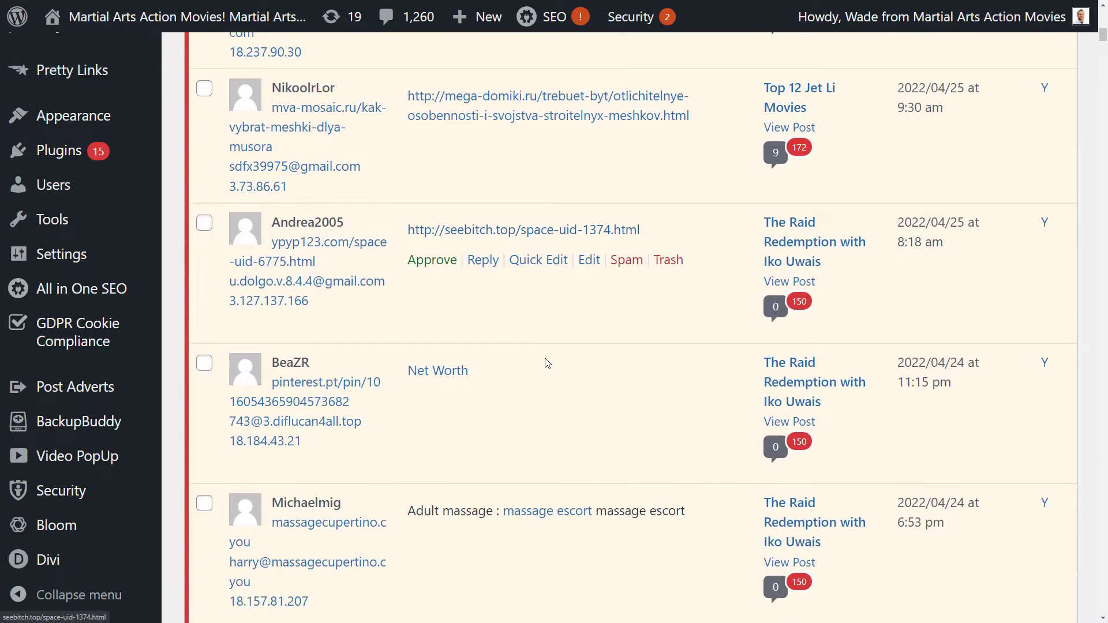
scroll("down", 3)
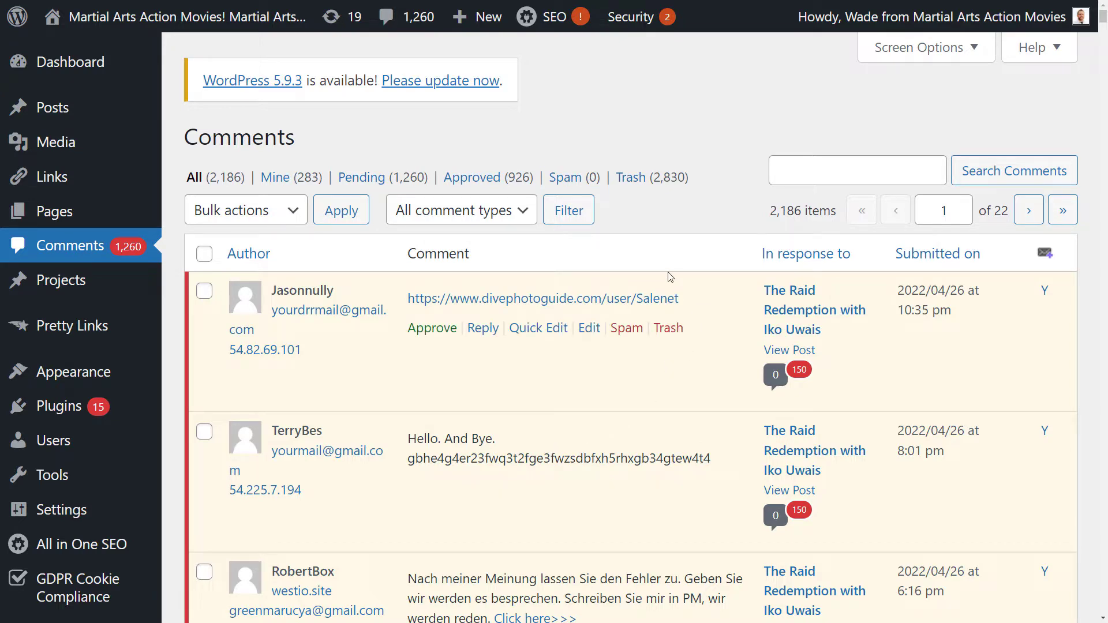
scroll("down", 3)
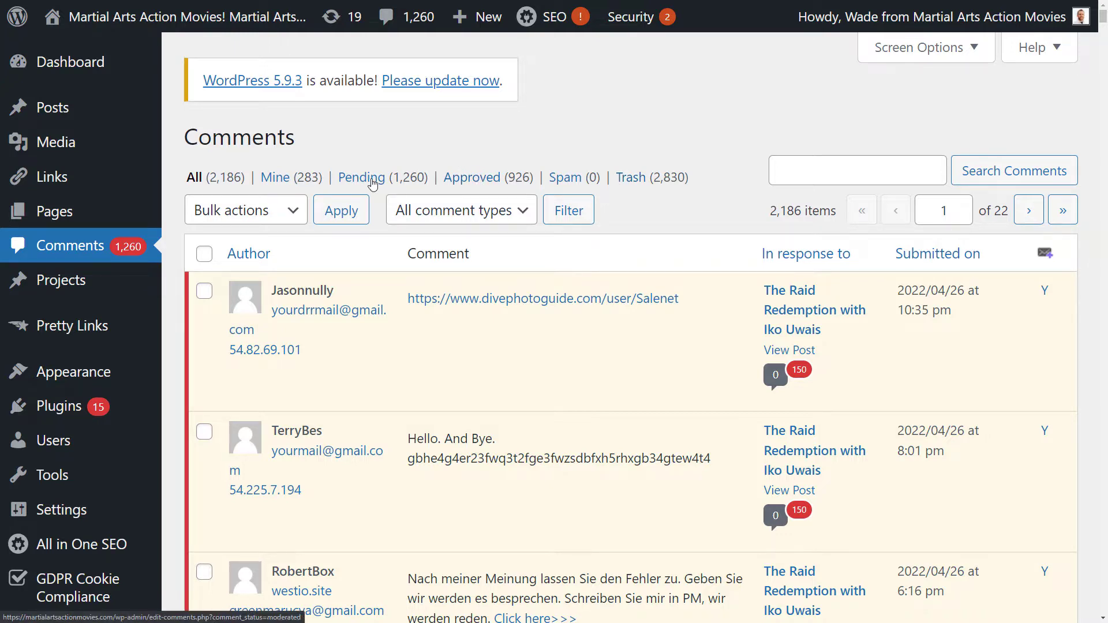
mouse_move(319, 318)
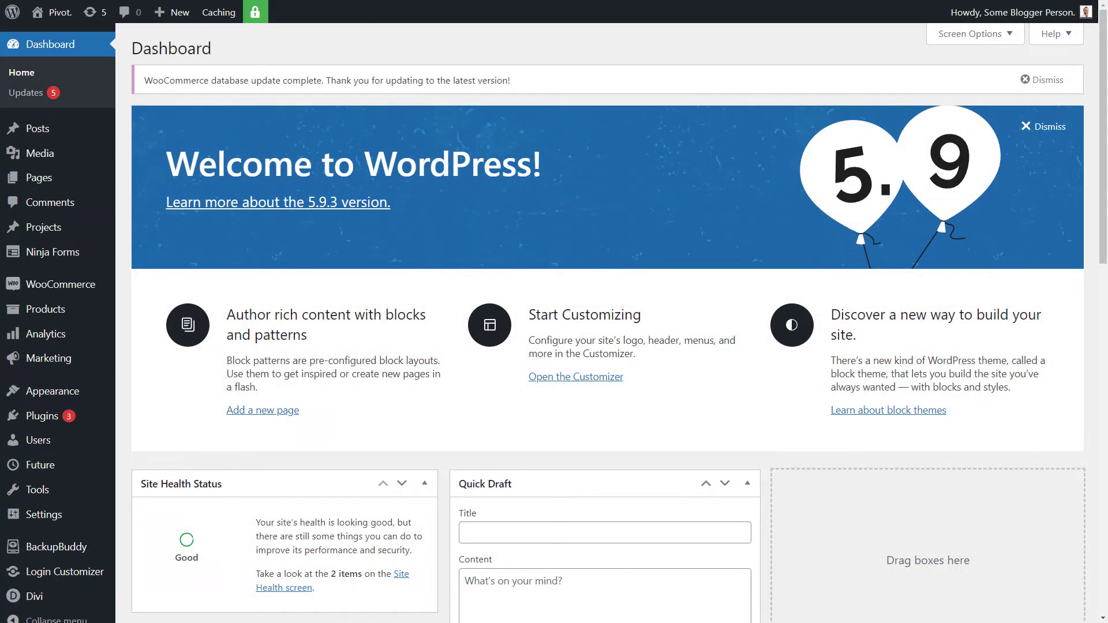
mouse_move(42, 416)
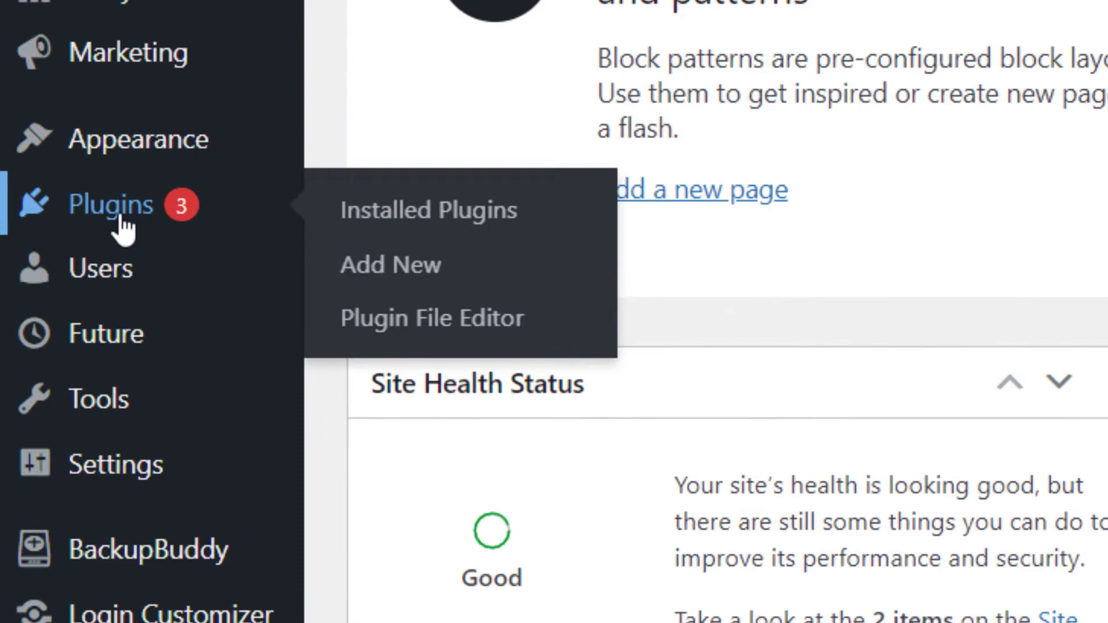
mouse_move(390, 265)
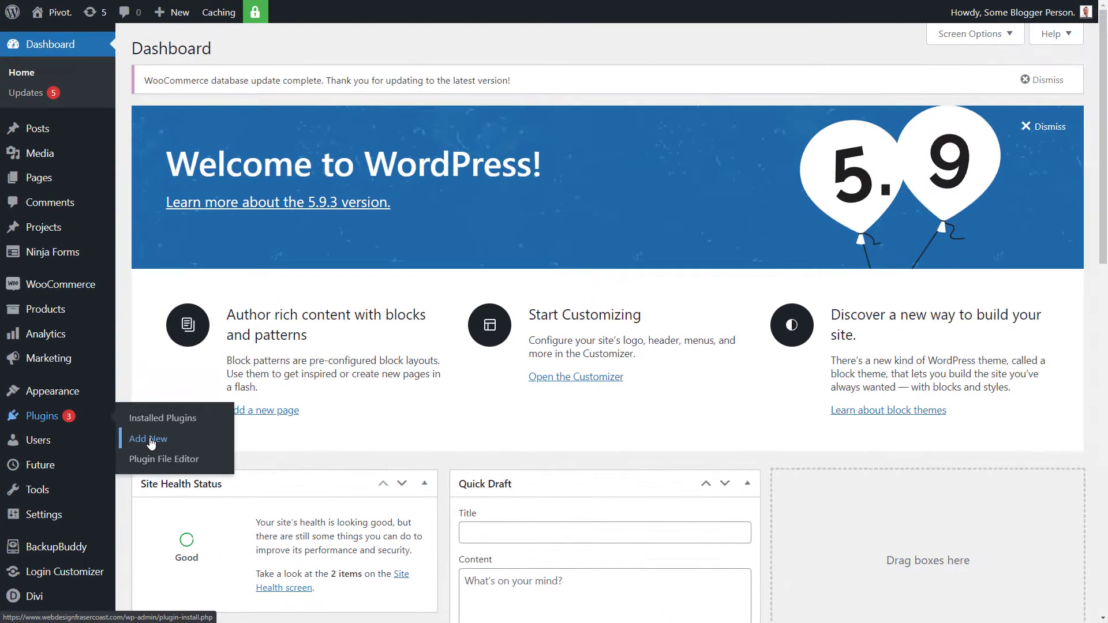
Search 'disable comments' and install the WPDeveloper Disable Comments plugin
type("d")
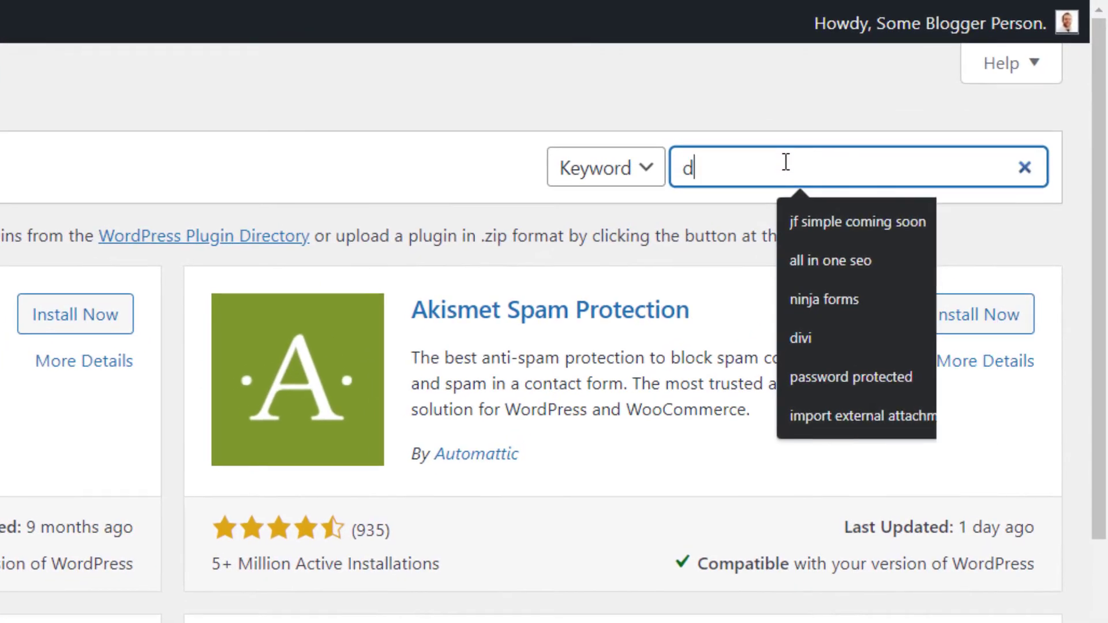
type("isable comments")
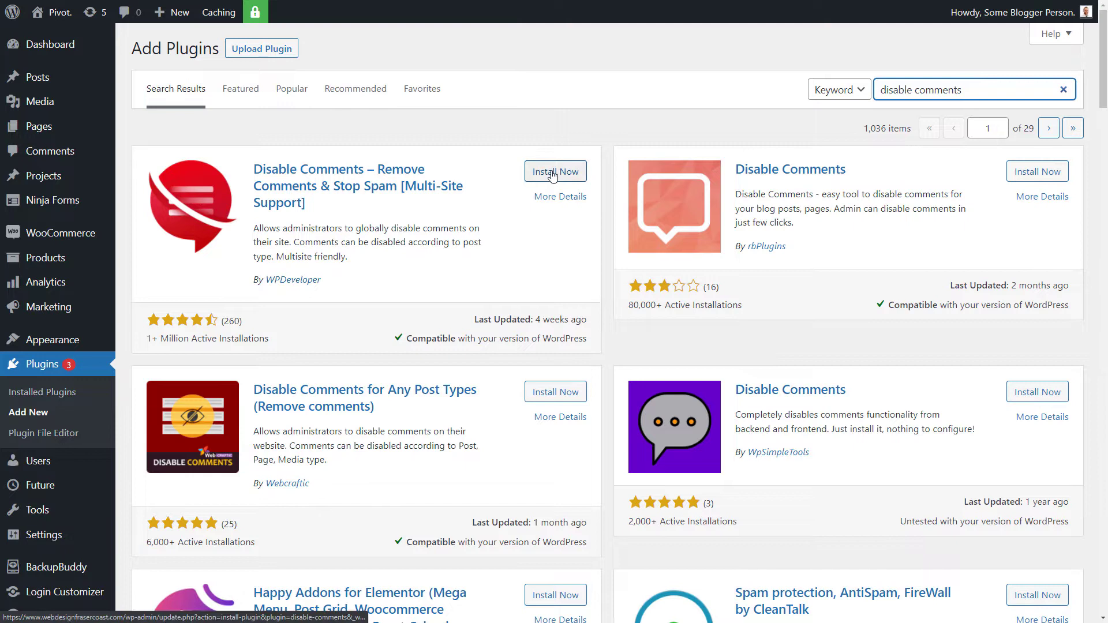
left_click(556, 170)
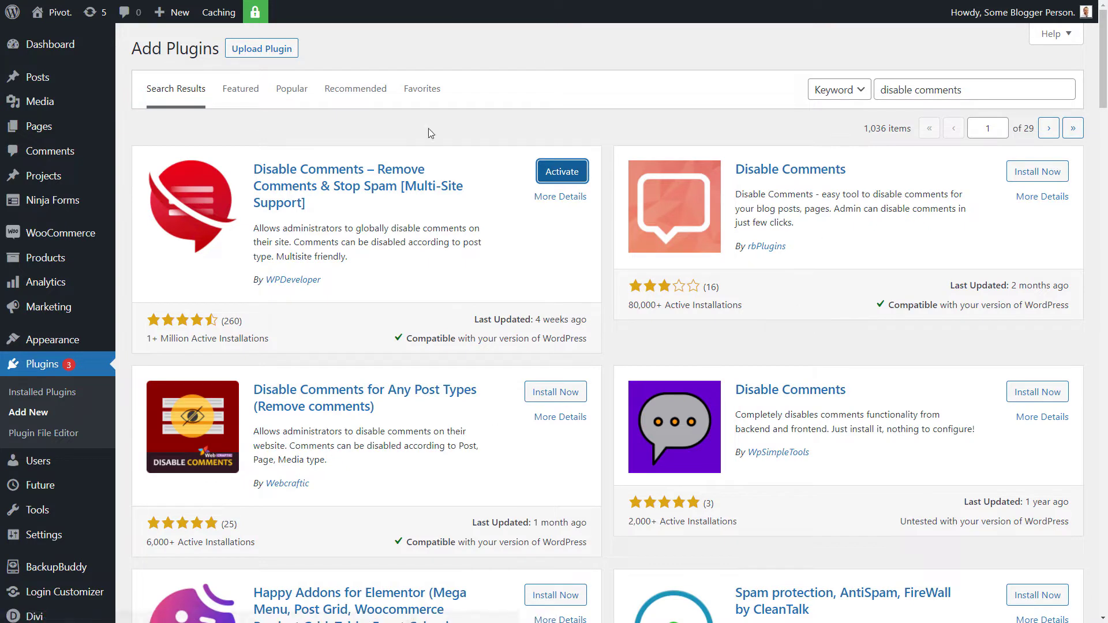
left_click(562, 171)
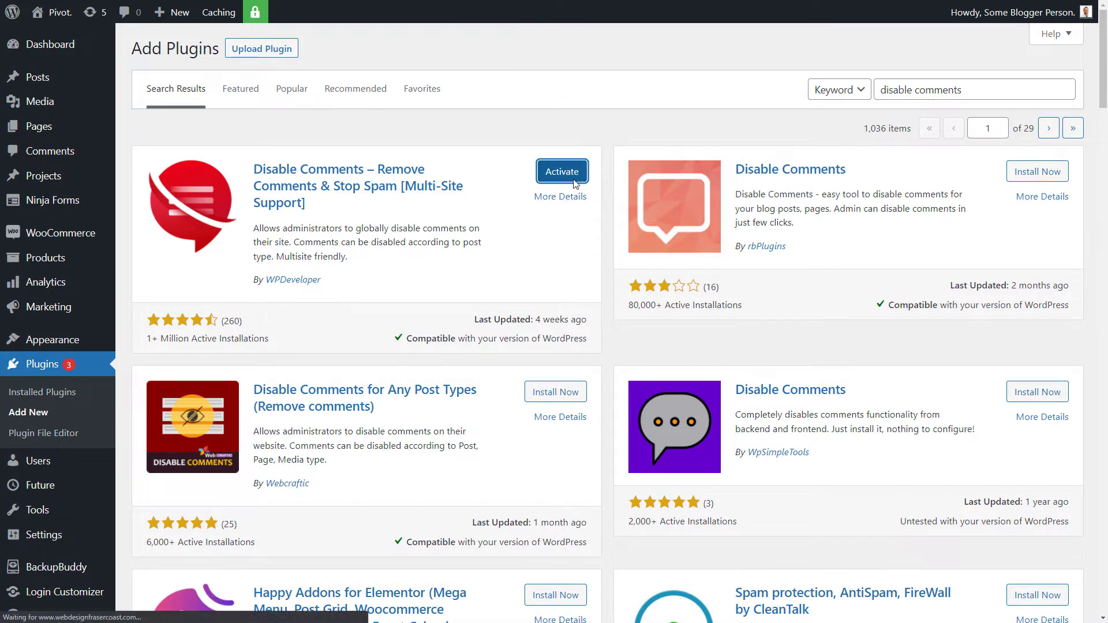
mouse_move(843, 212)
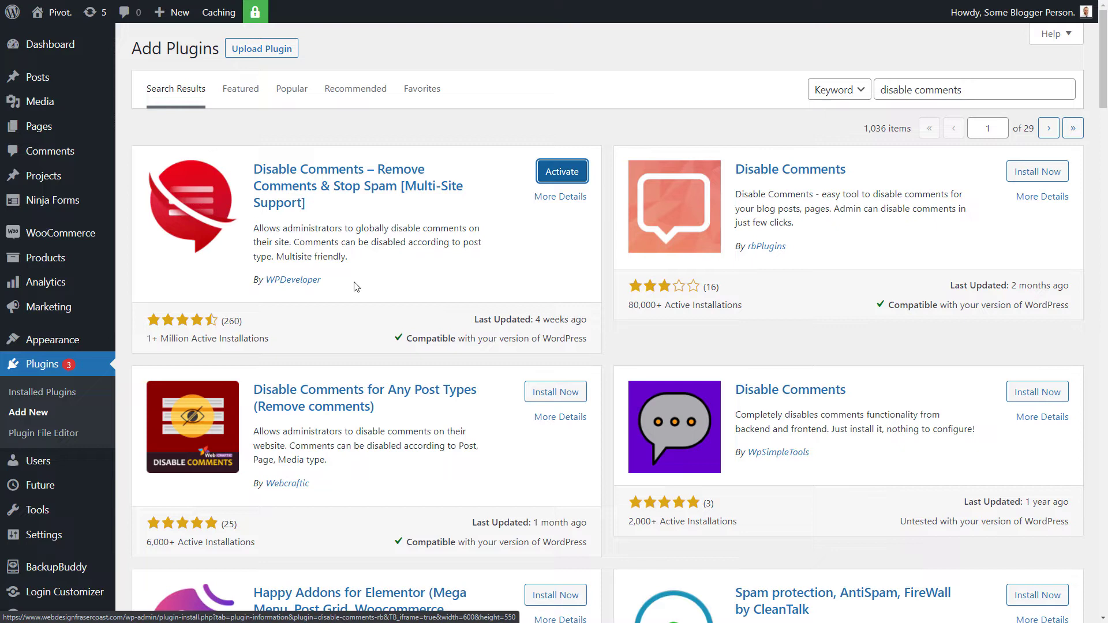
mouse_move(509, 260)
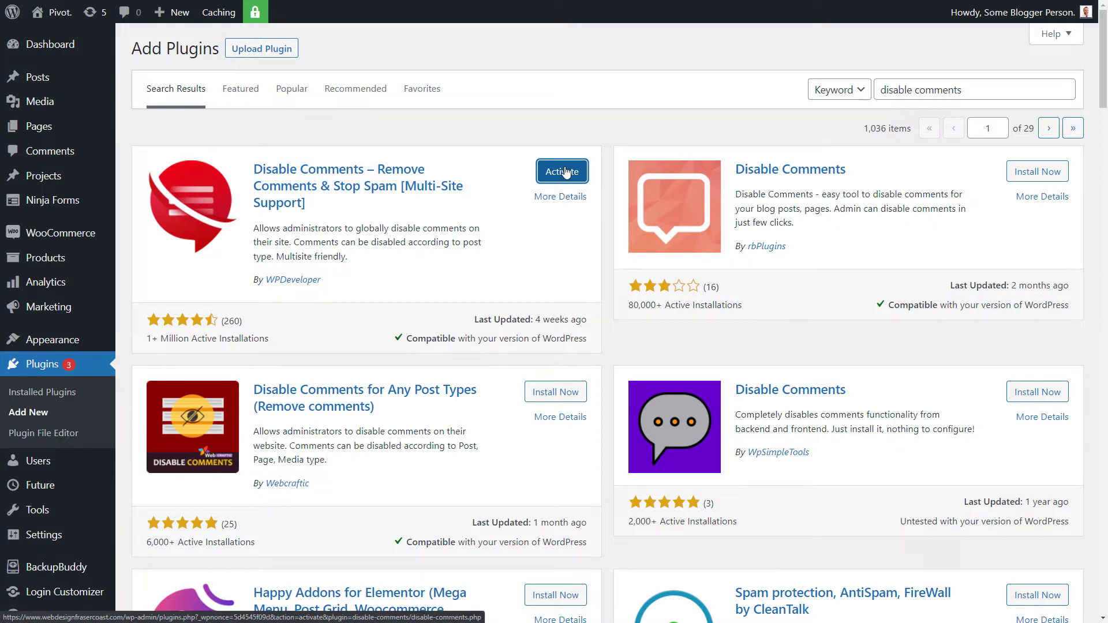
Activate the Disable Comments plugin and choose Everywhere in its settings
left_click(563, 171)
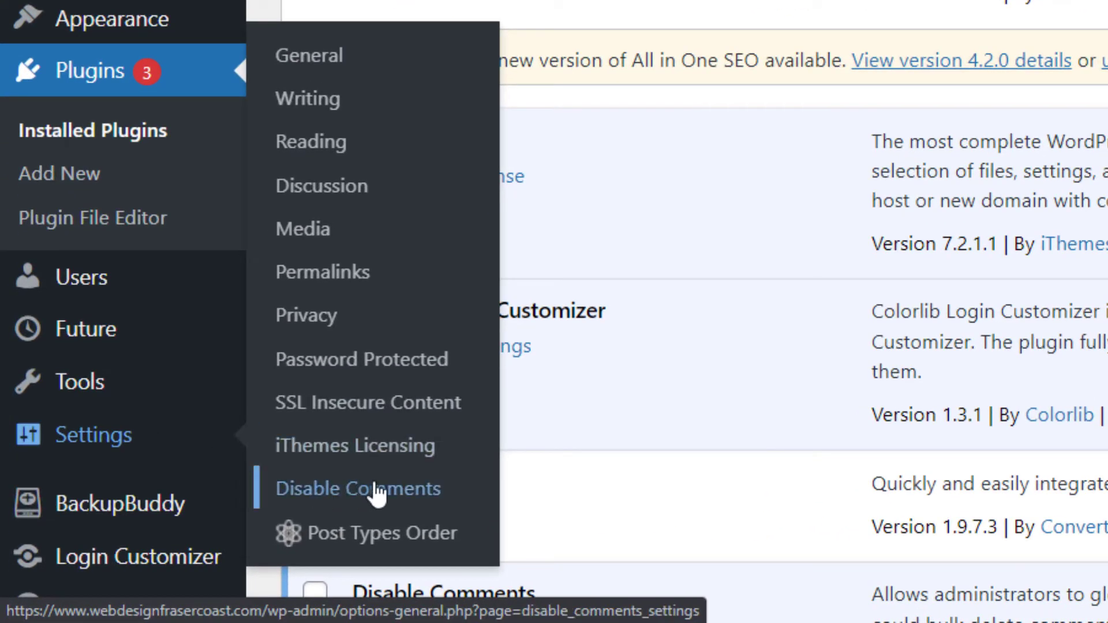
left_click(357, 488)
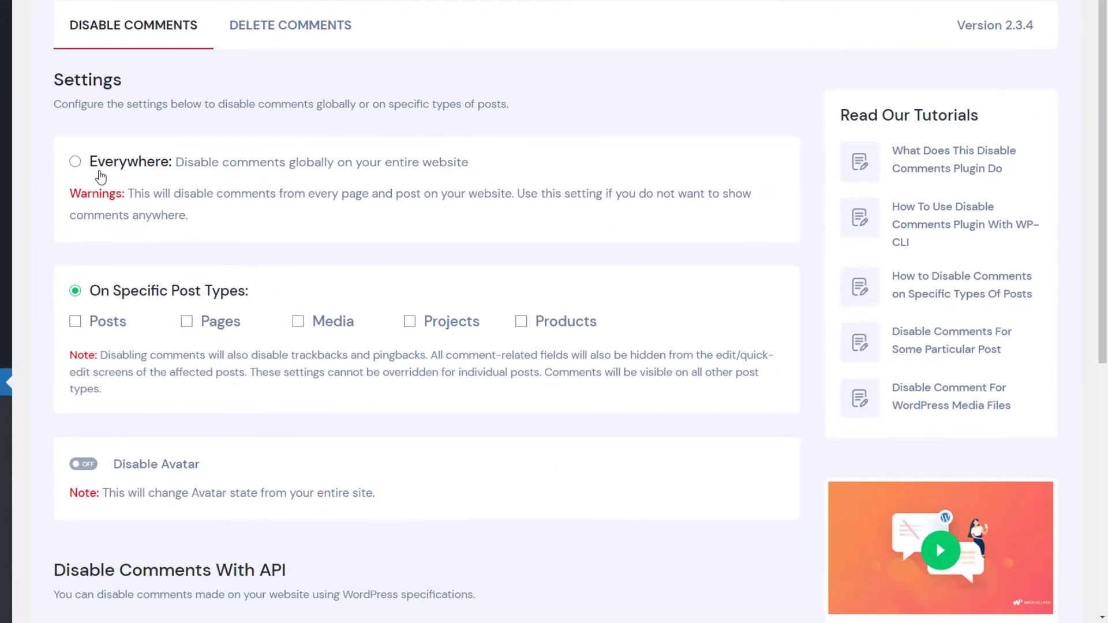
left_click(75, 162)
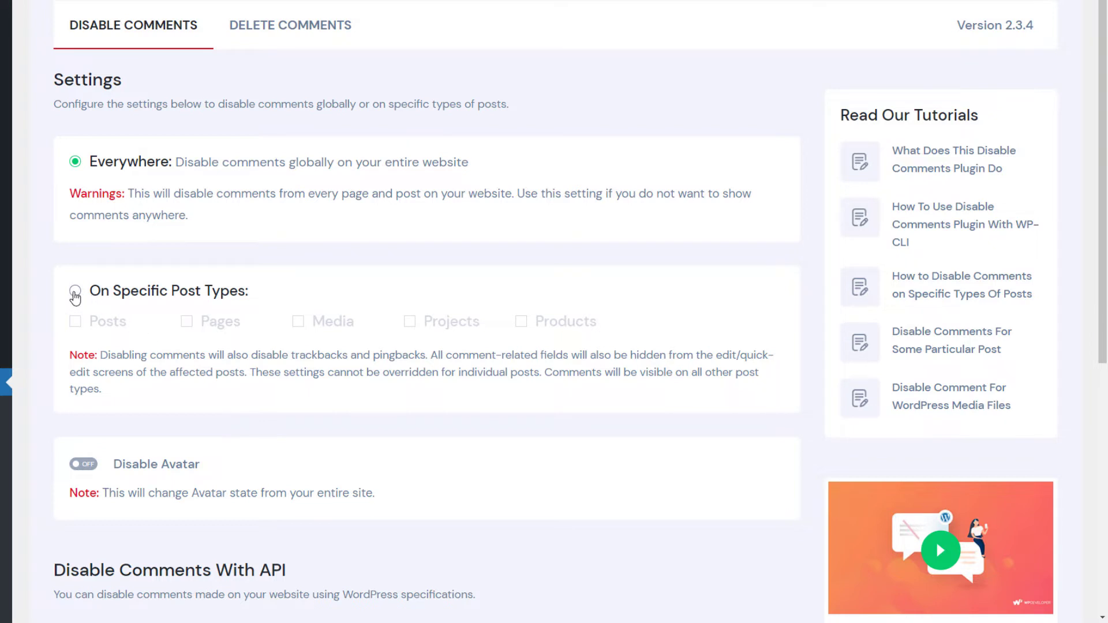
Review the specific post types option, then settle on disabling comments Everywhere
left_click(74, 290)
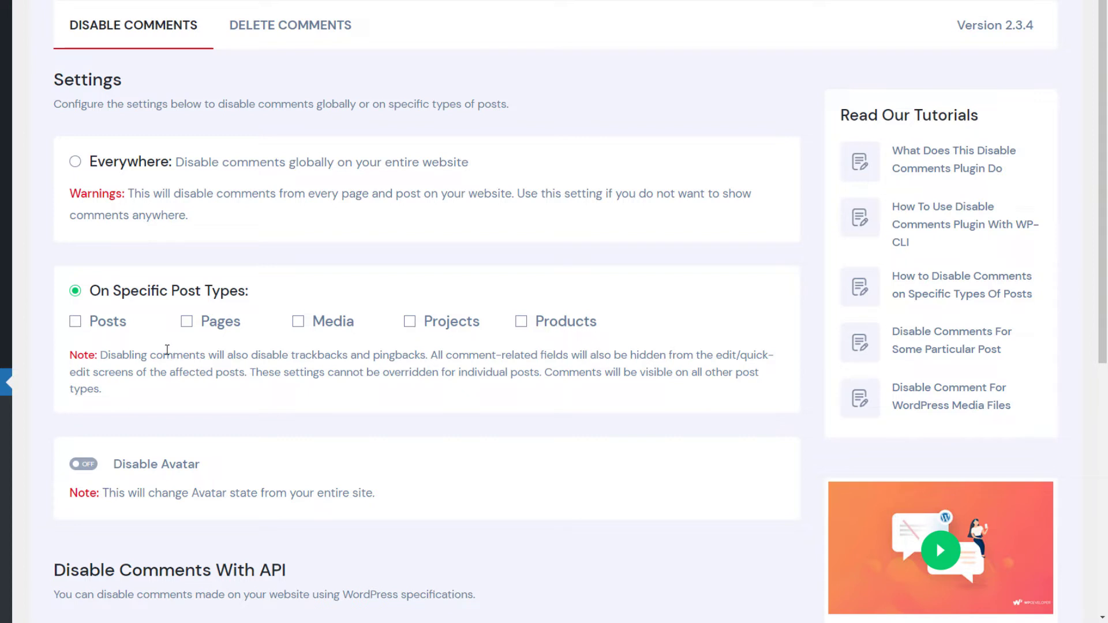
scroll("down", 3)
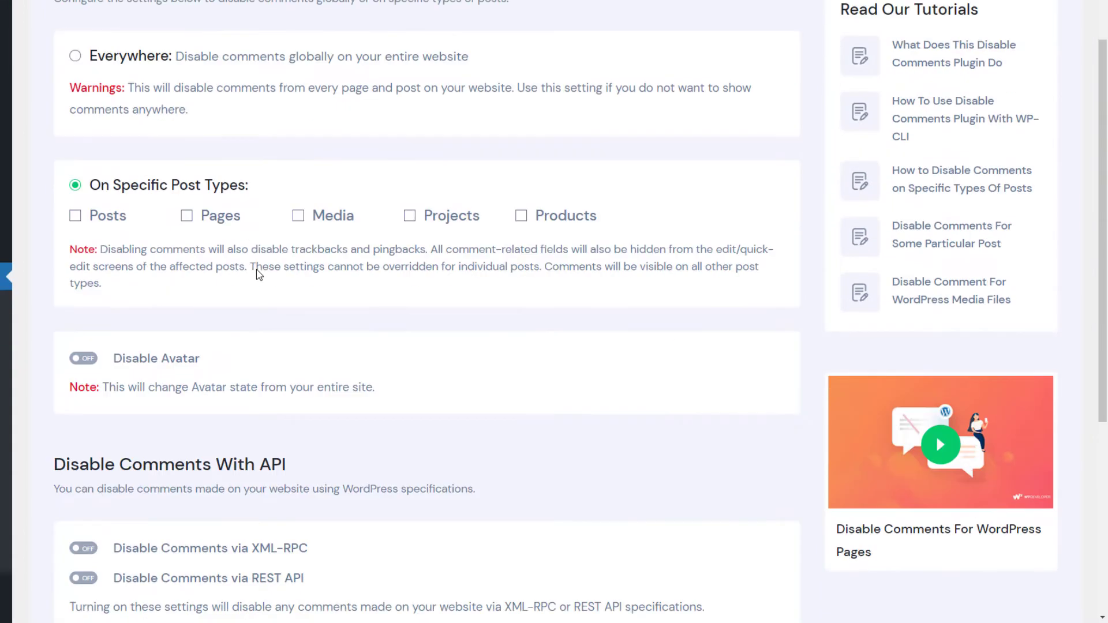
scroll("down", 3)
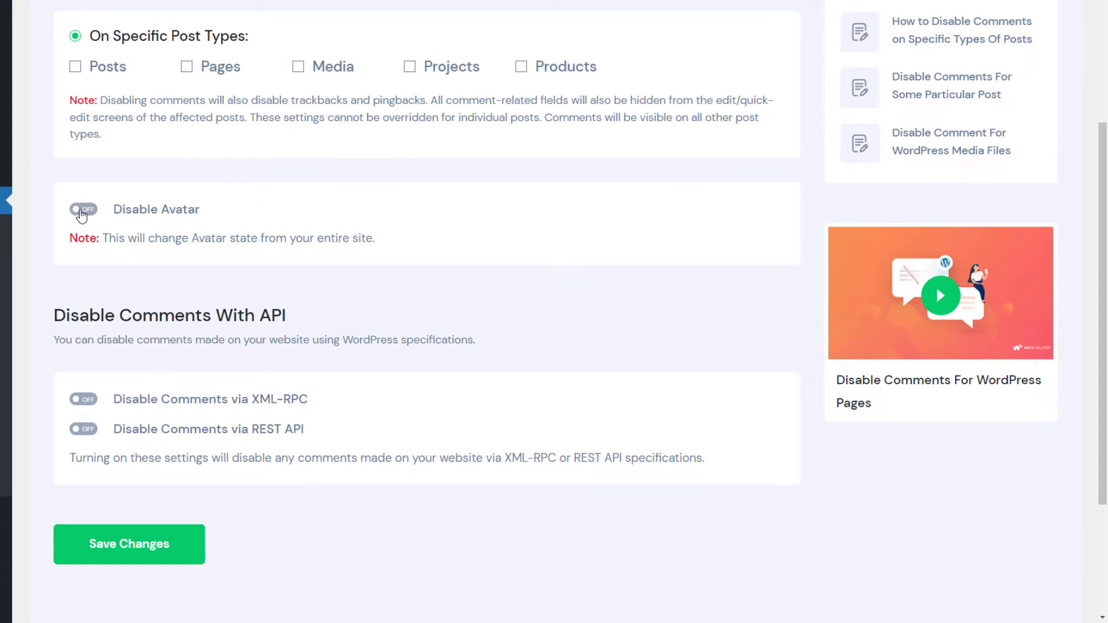
mouse_move(203, 424)
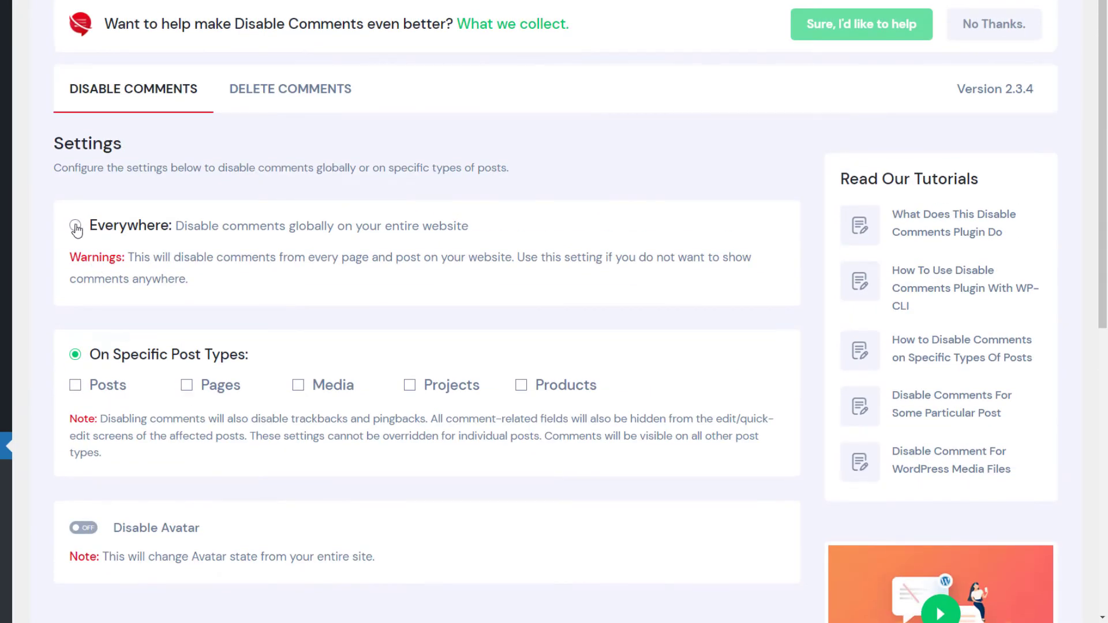
left_click(75, 225)
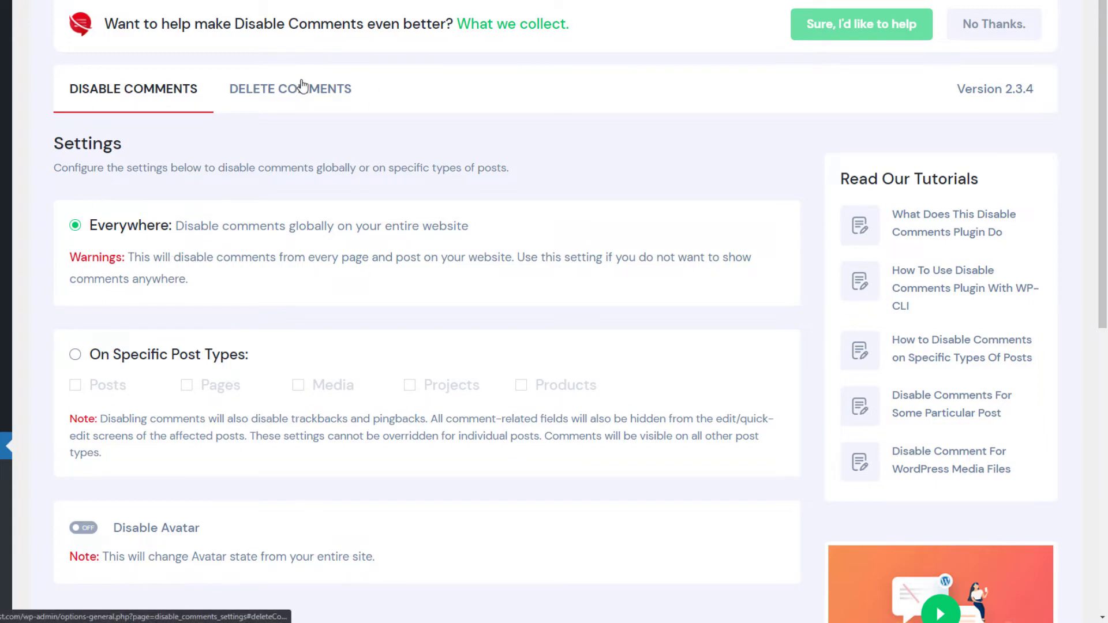
Review the Delete Comments options with Everywhere selected, 111 comments counted, none deleted
left_click(290, 89)
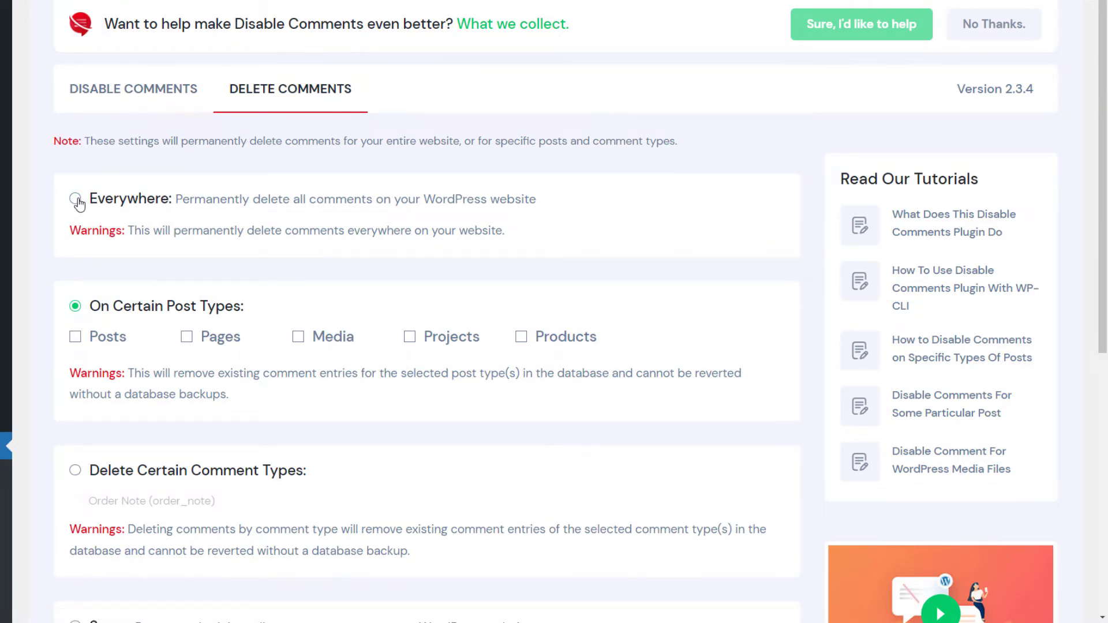
left_click(75, 199)
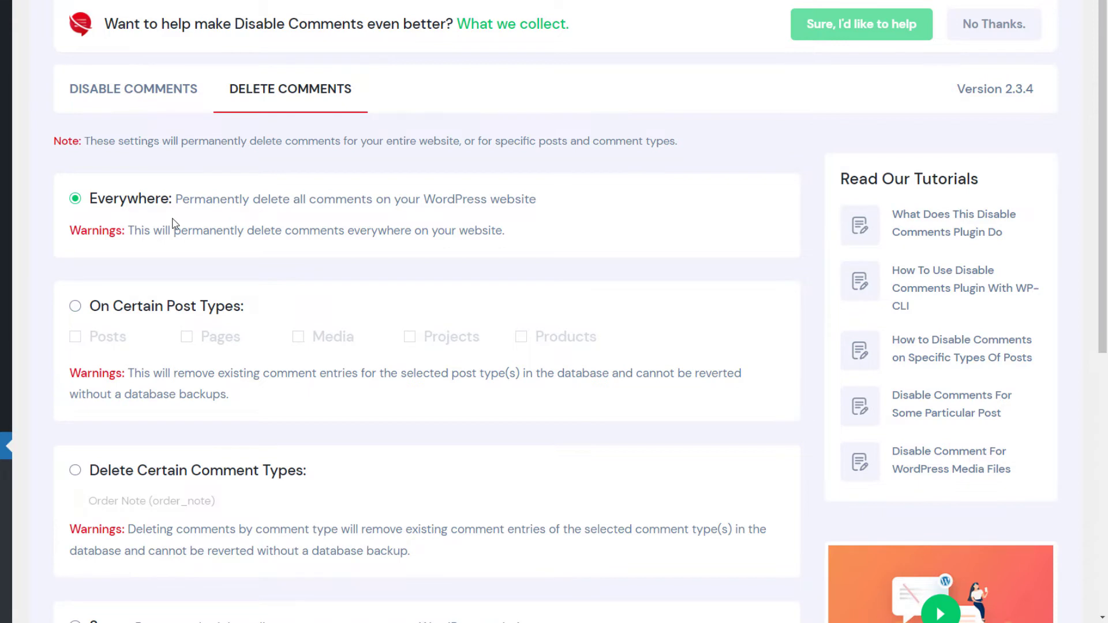
scroll("down", 3)
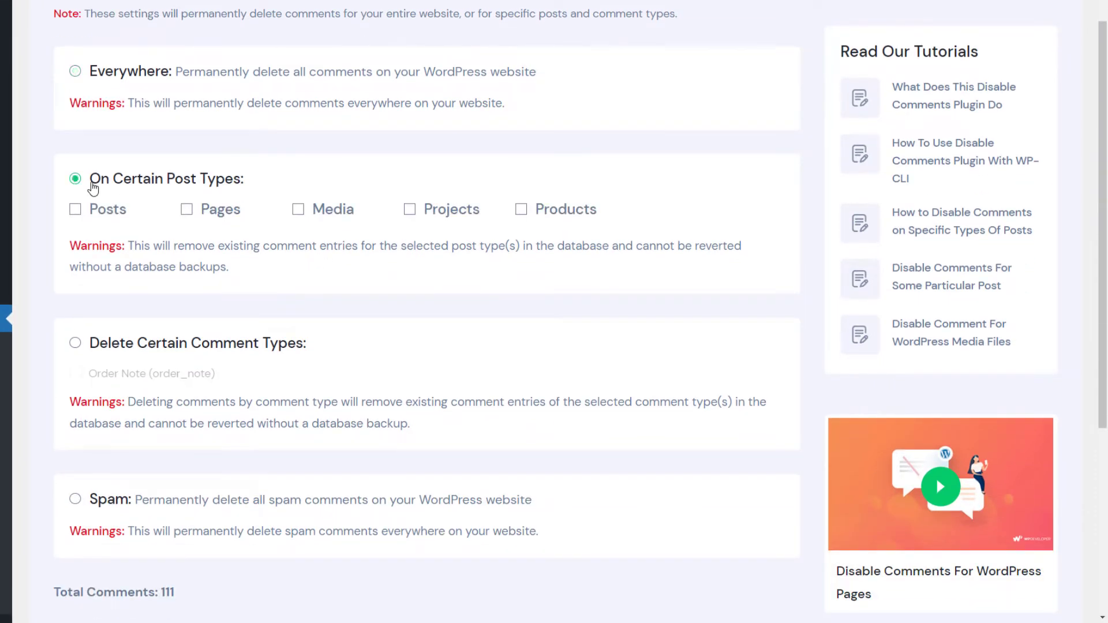
scroll("down", 3)
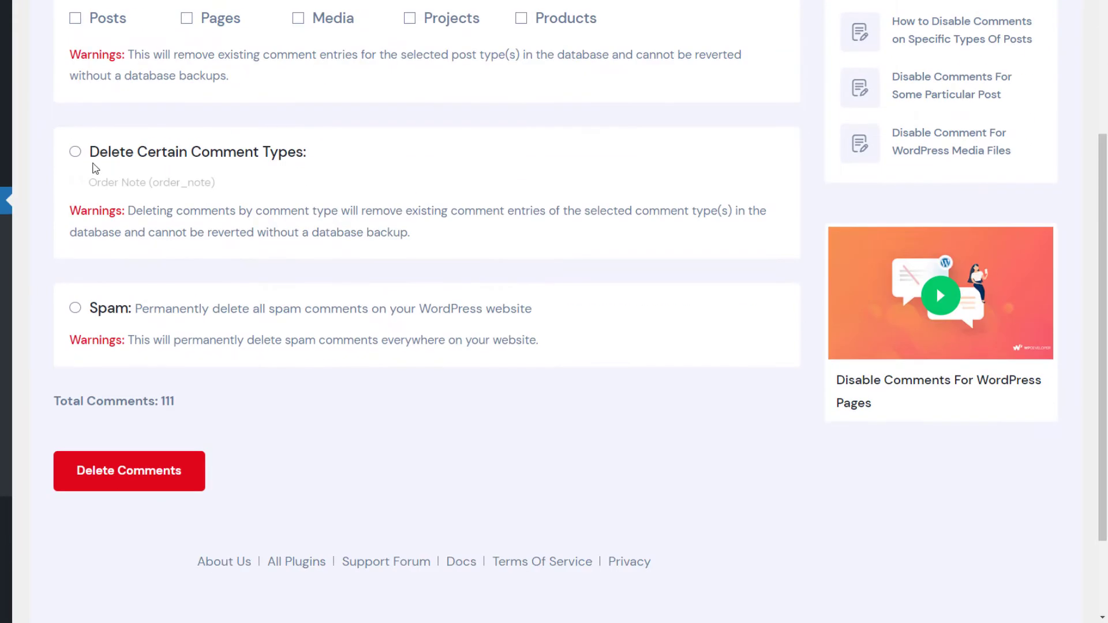
Try the Delete Certain Comment Types and Spam-only options without deleting anything
left_click(75, 151)
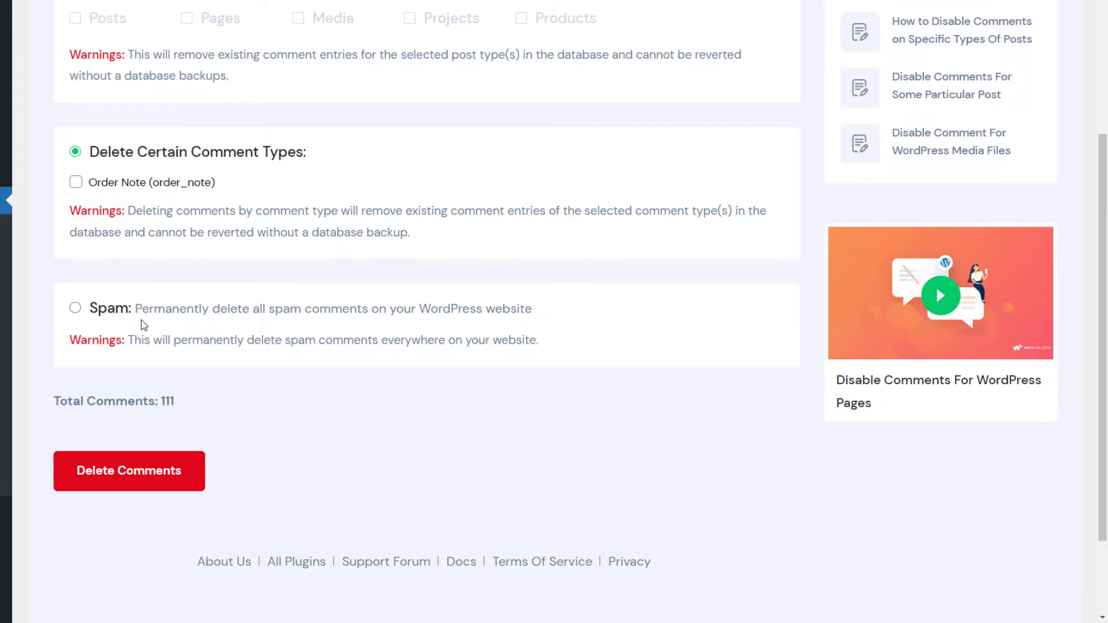
left_click(75, 307)
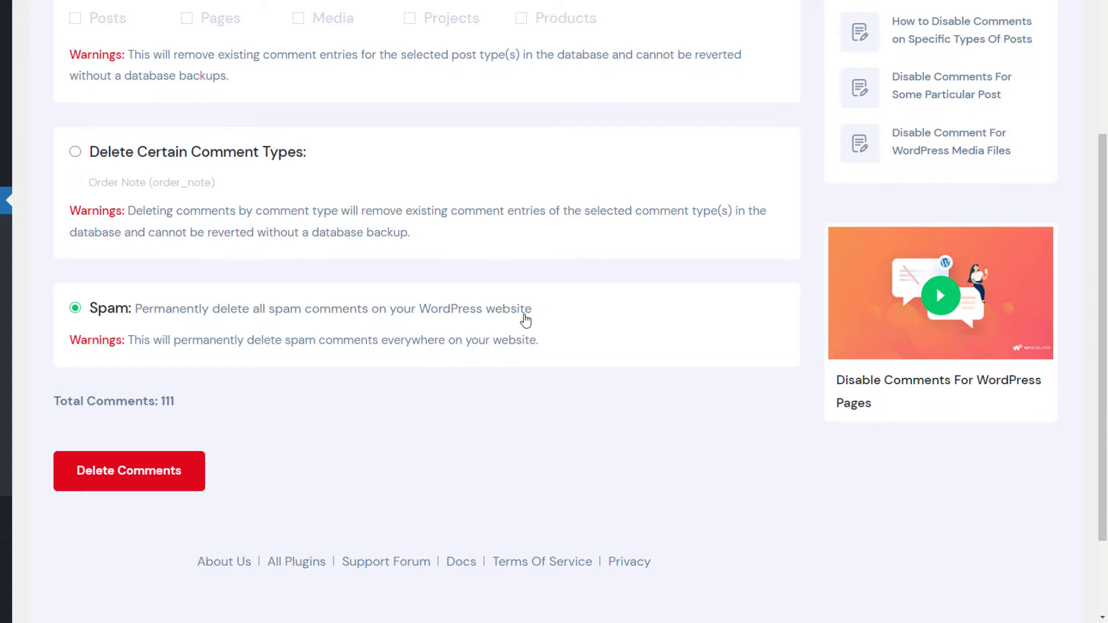
scroll("up", 3)
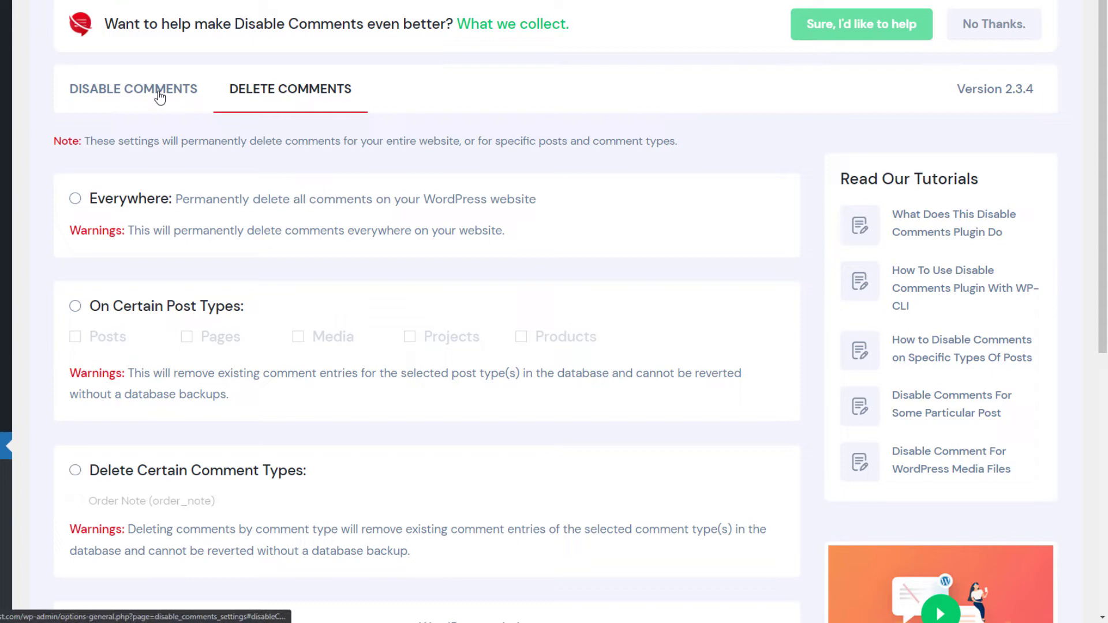
Save the disable-everywhere setting and bring up the blog post, still showing one comment
left_click(133, 89)
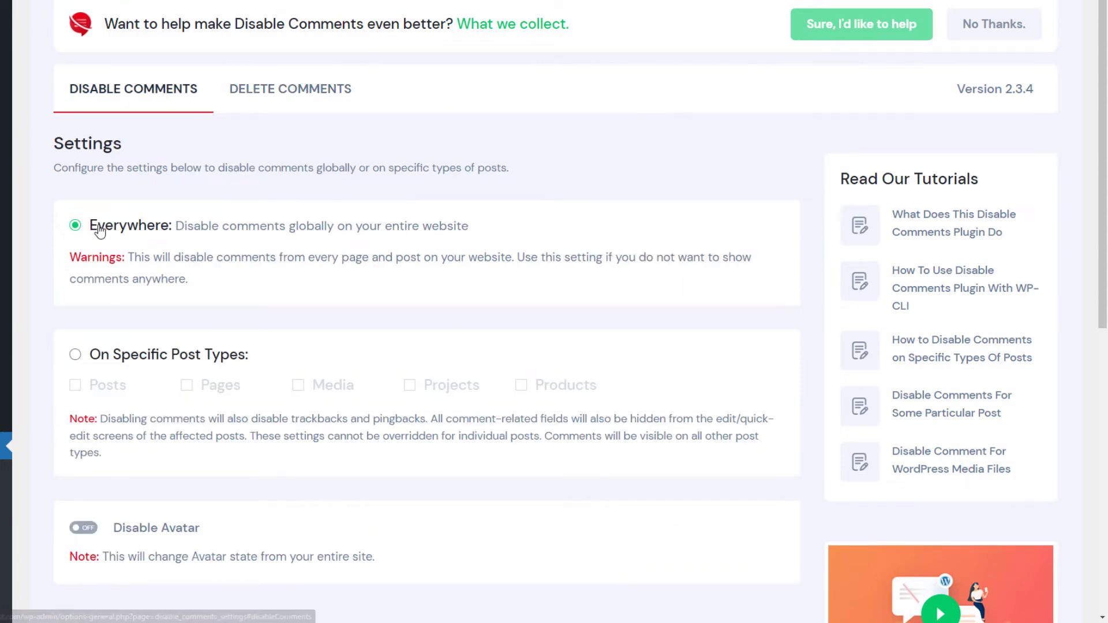
scroll("down", 3)
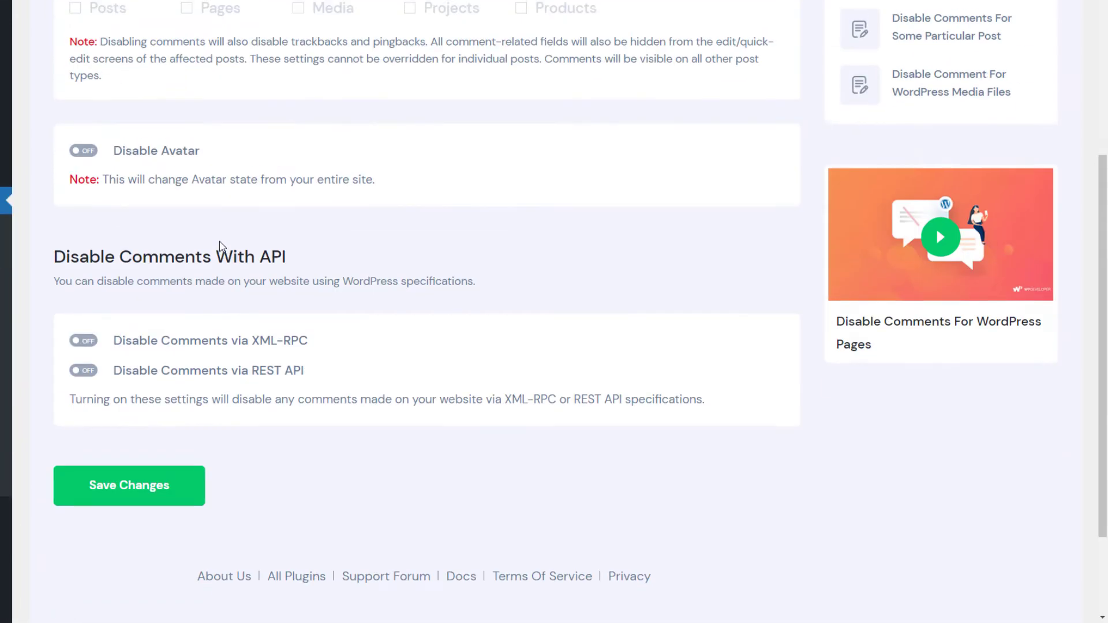
left_click(129, 485)
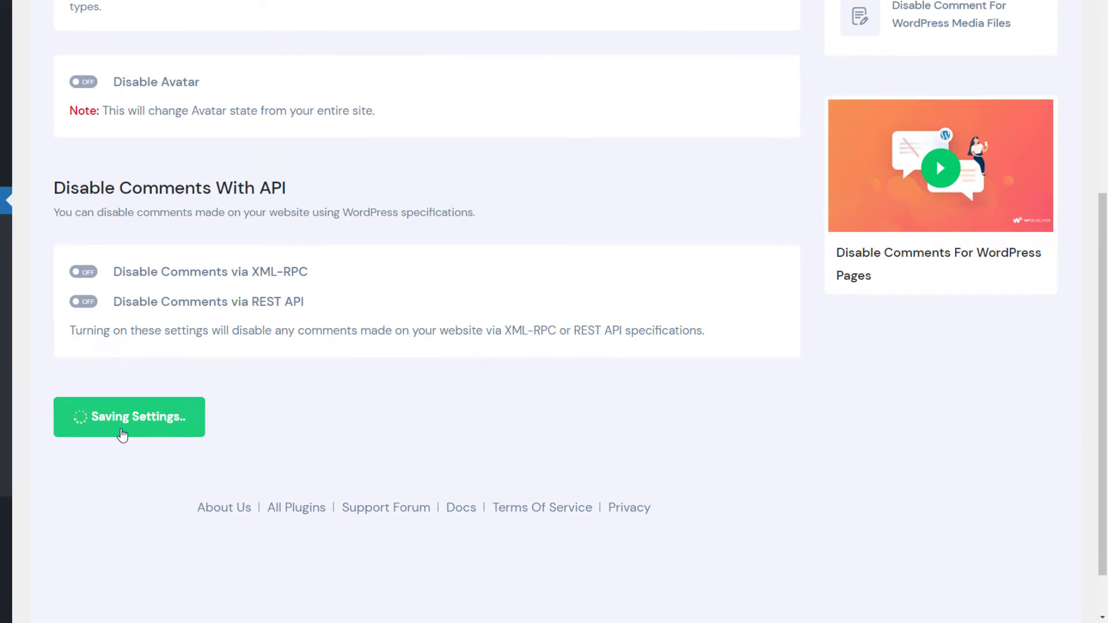
left_click(129, 417)
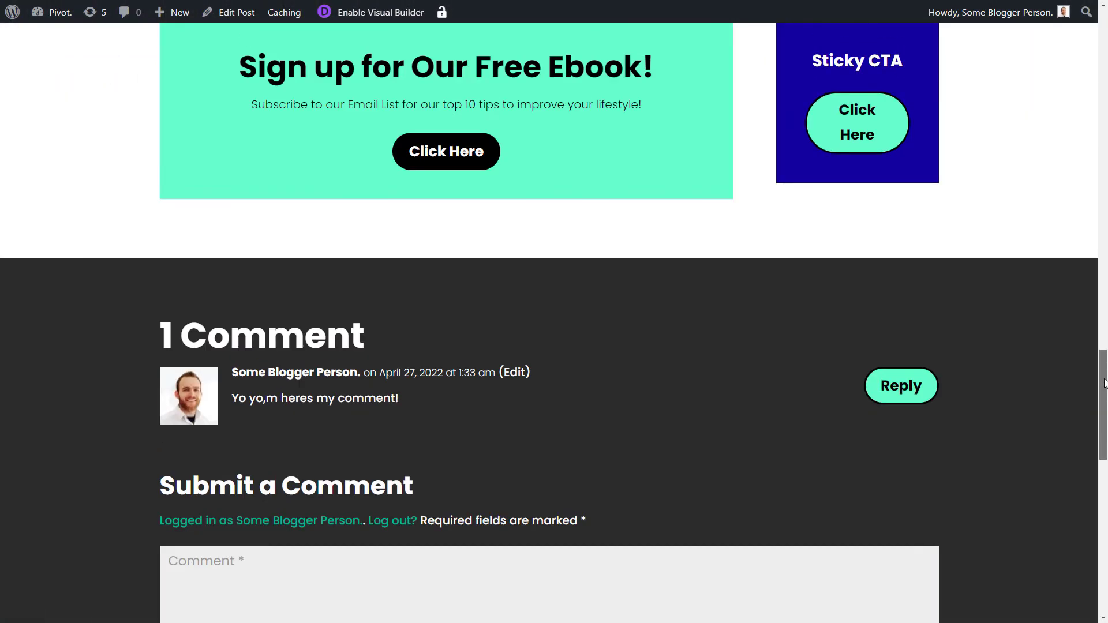
Confirm the refreshed post shows only an empty band where comments were, then reach the admin-bar site menu
scroll("down", 3)
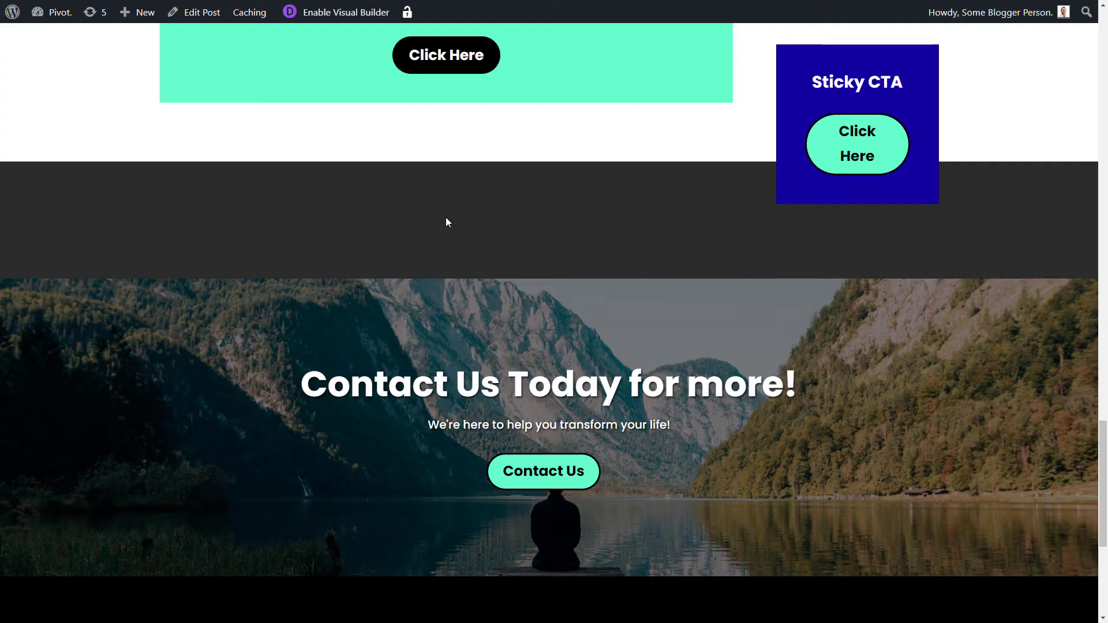
scroll("down", 3)
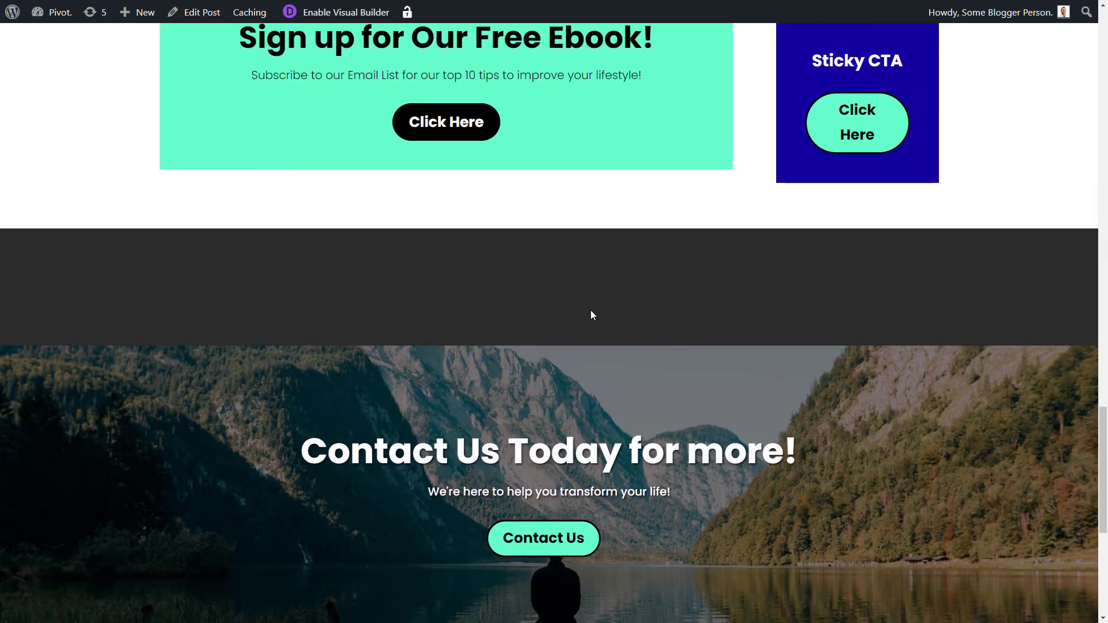
mouse_move(644, 215)
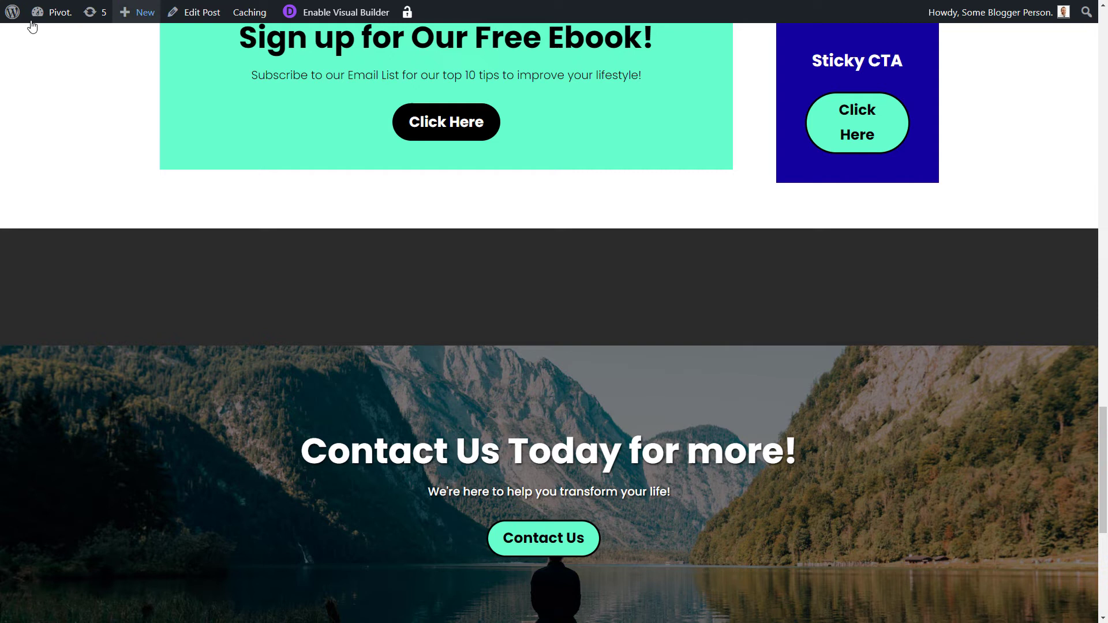
left_click(60, 11)
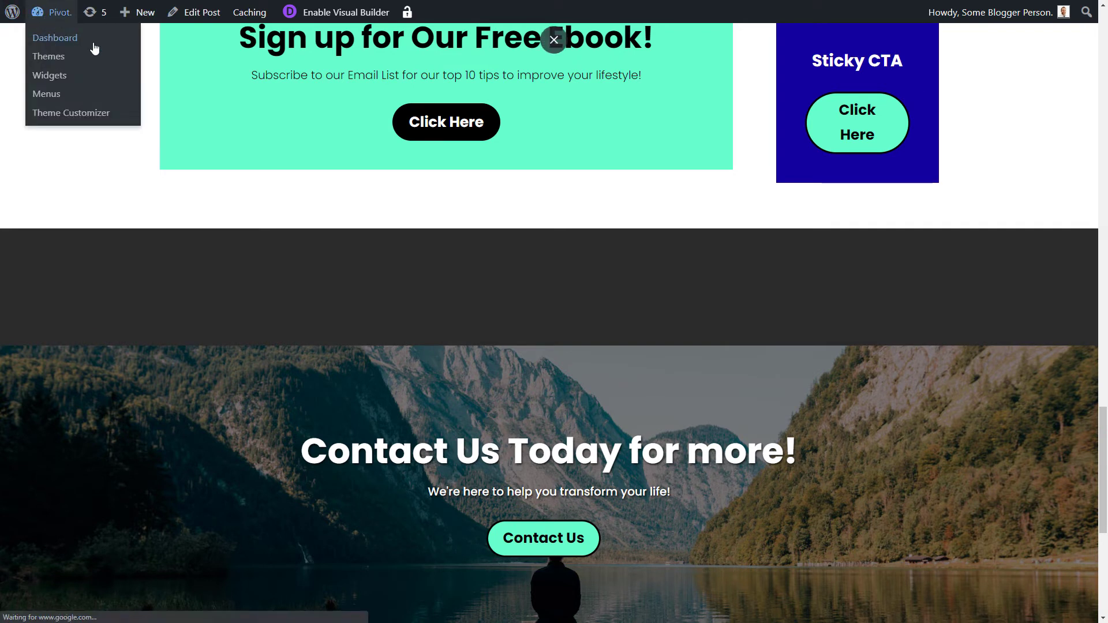
Set Divi Theme Options Show comments on posts to Disabled and check Single Page Layout comments are off
left_click(54, 37)
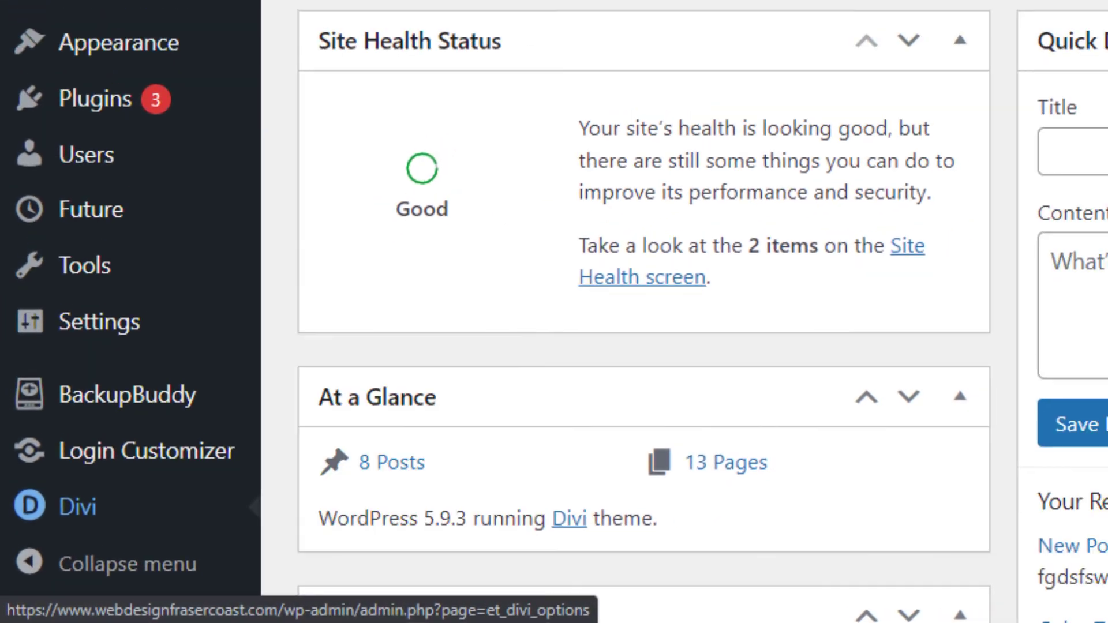
left_click(76, 506)
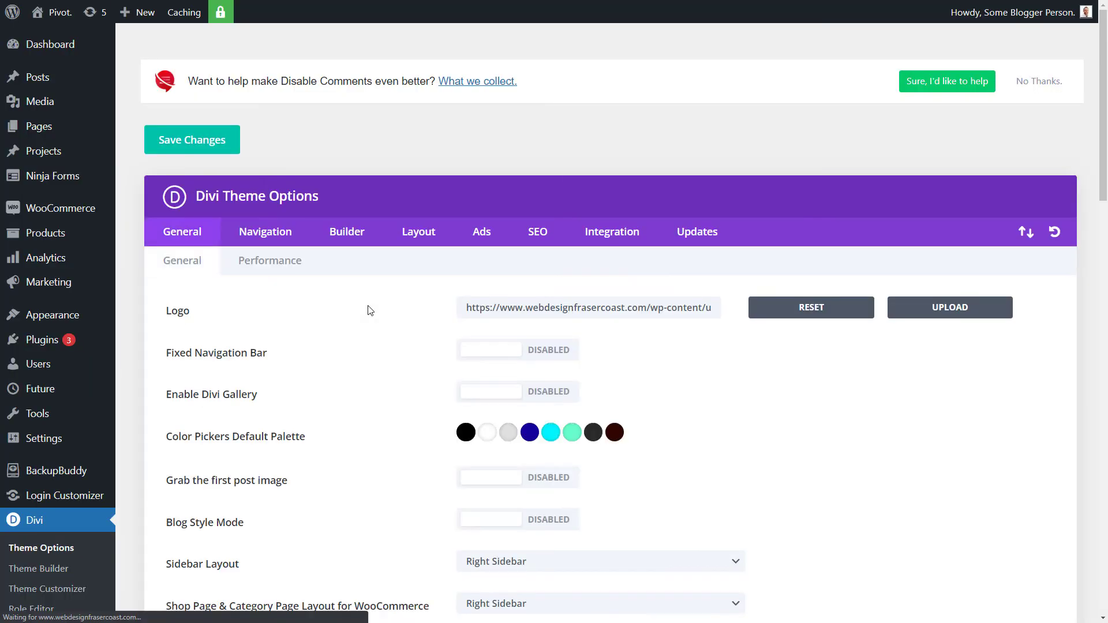
left_click(418, 231)
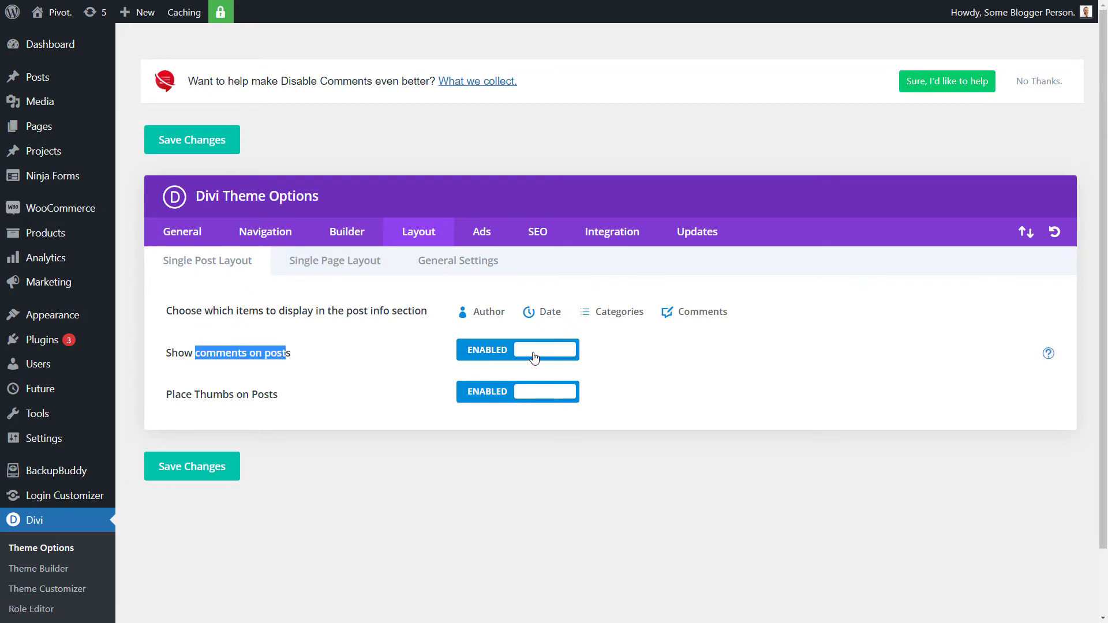
left_click(517, 350)
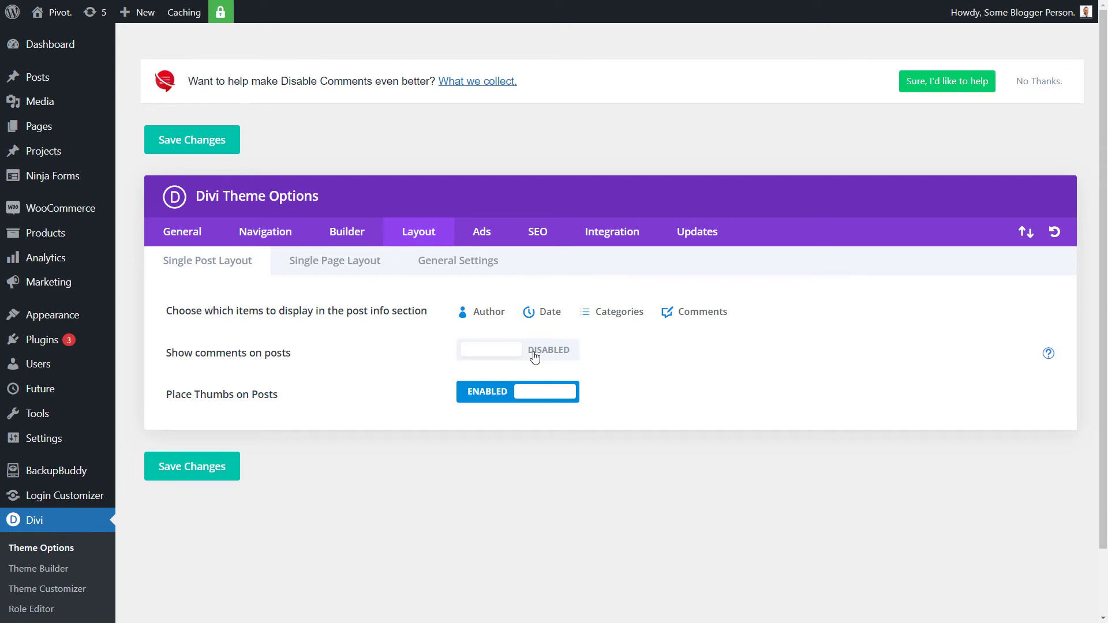
left_click(335, 260)
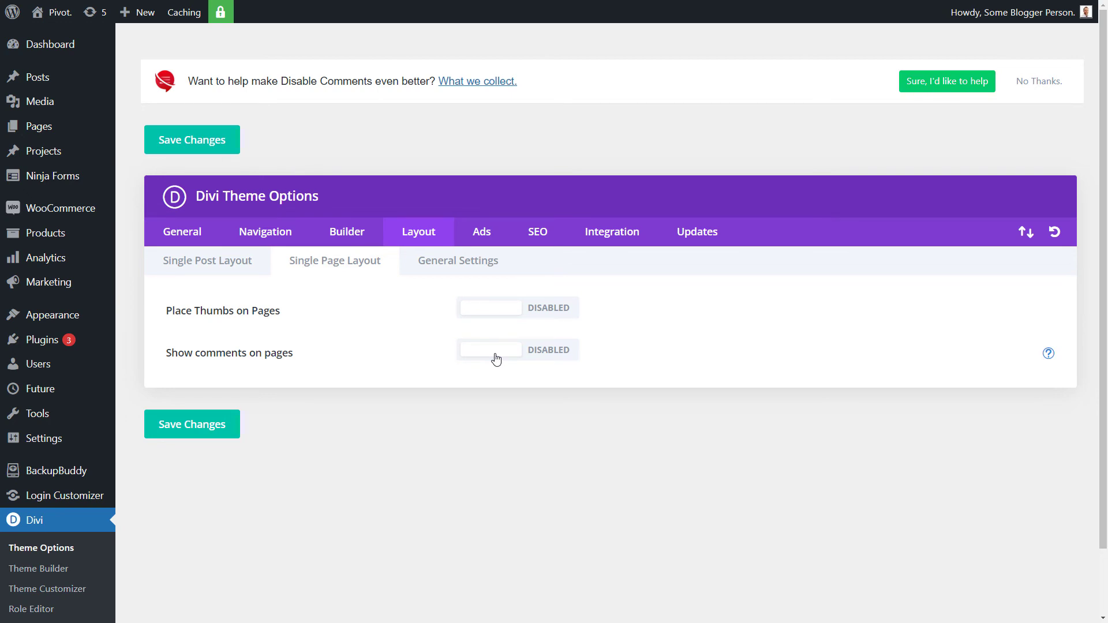
mouse_move(493, 362)
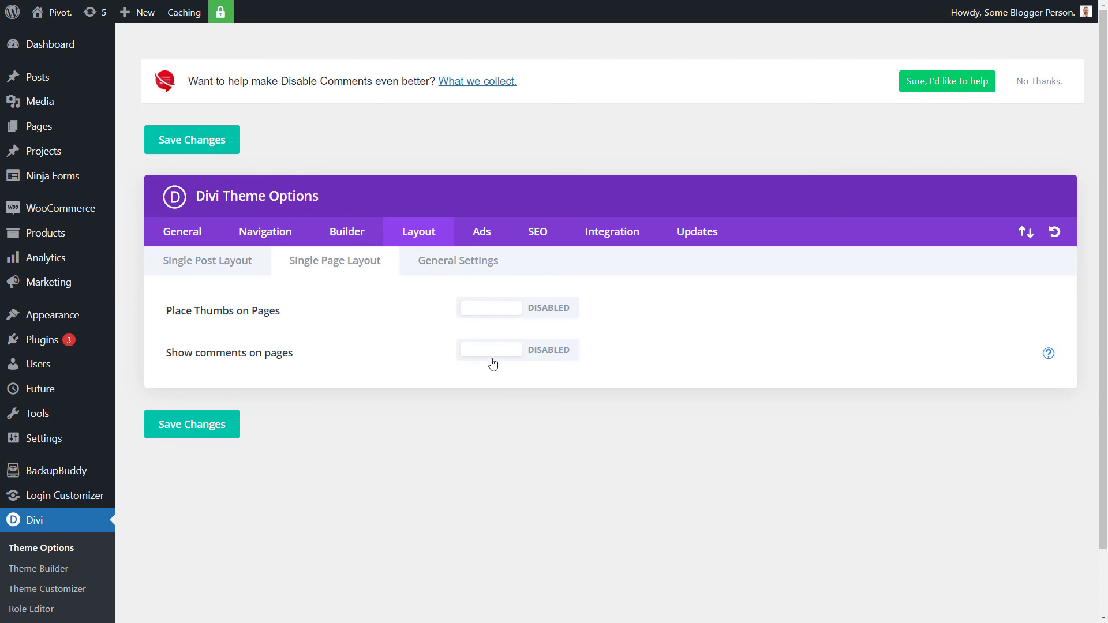